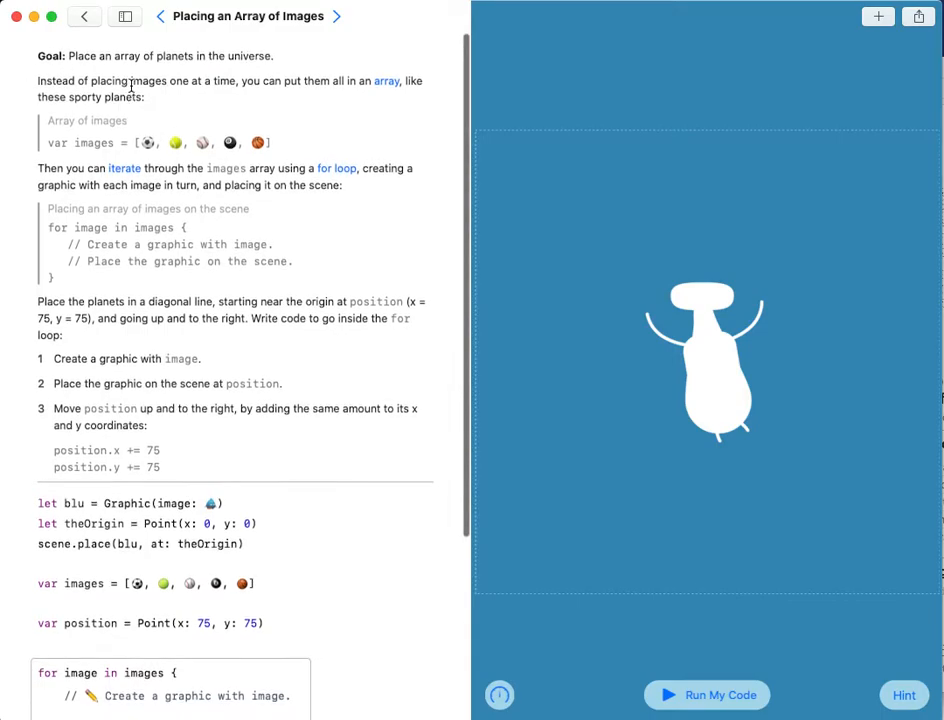
mouse_move(298, 131)
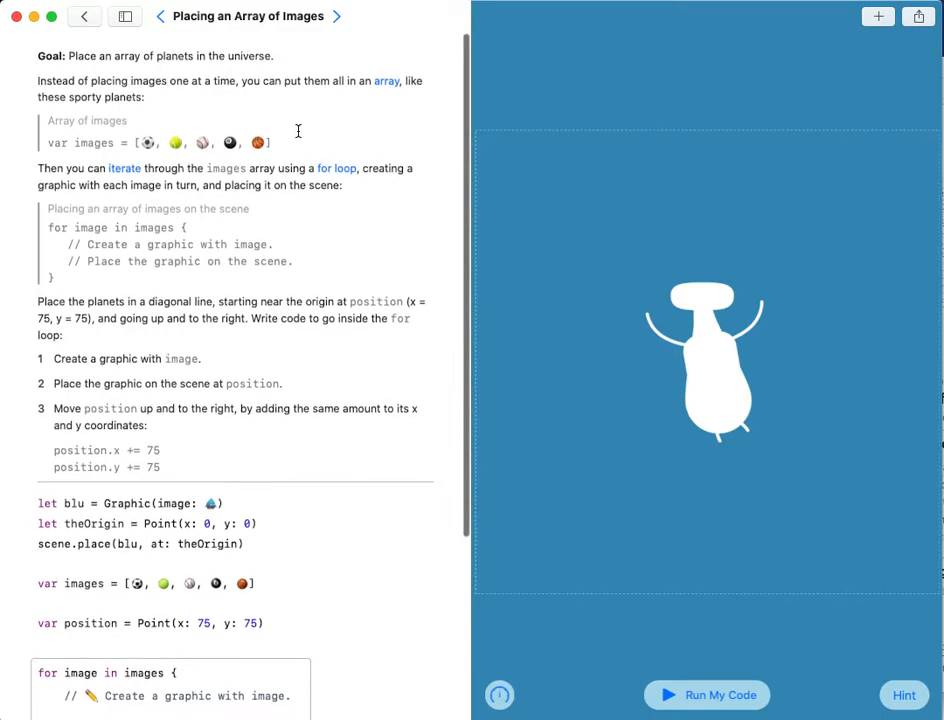
Scroll the lesson page down to the for image in images loop
scroll(down, 3)
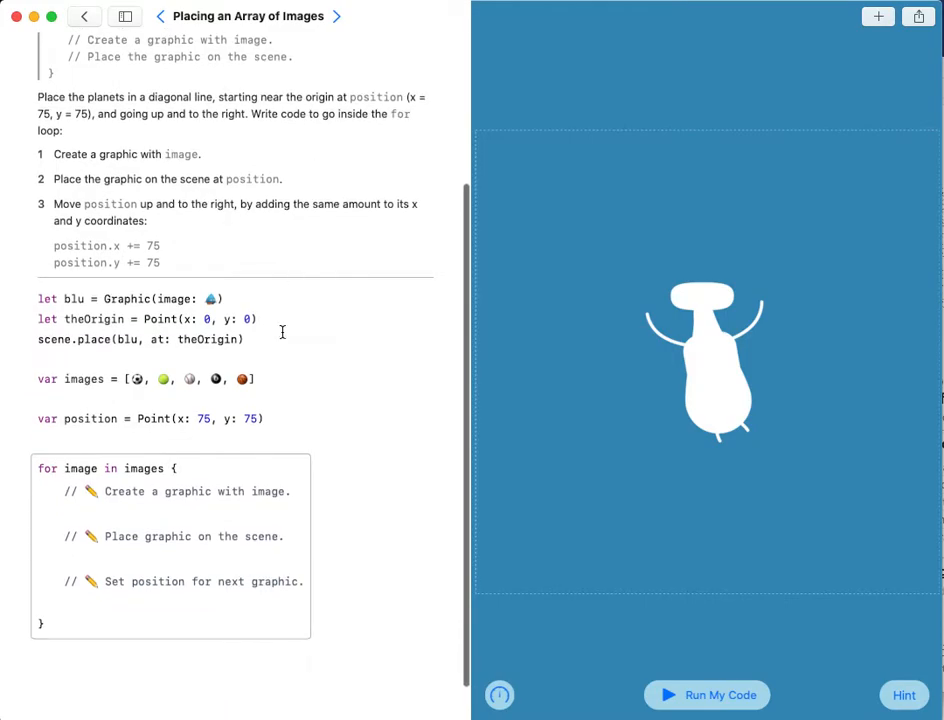
scroll(down, 3)
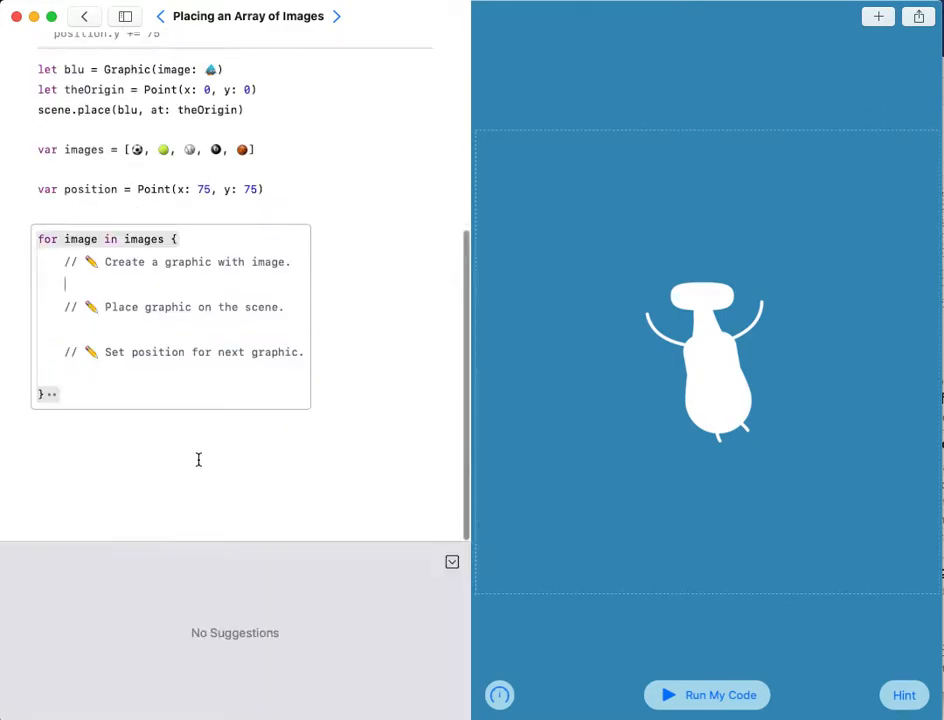
Write let graphic = Graphic(image: image) as the loop's first line
click(148, 282)
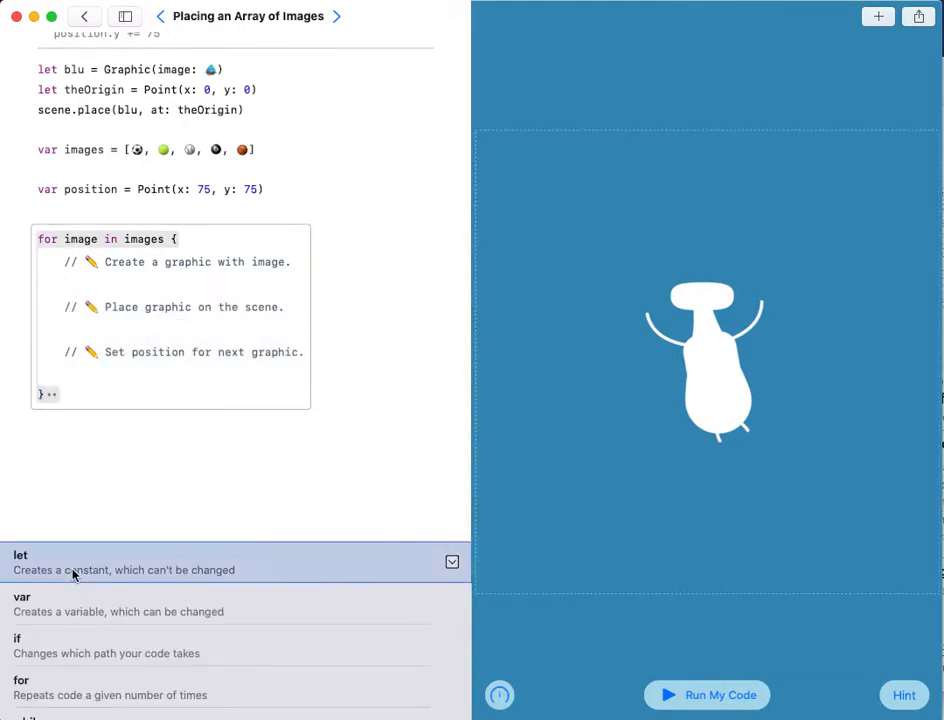
click(20, 560)
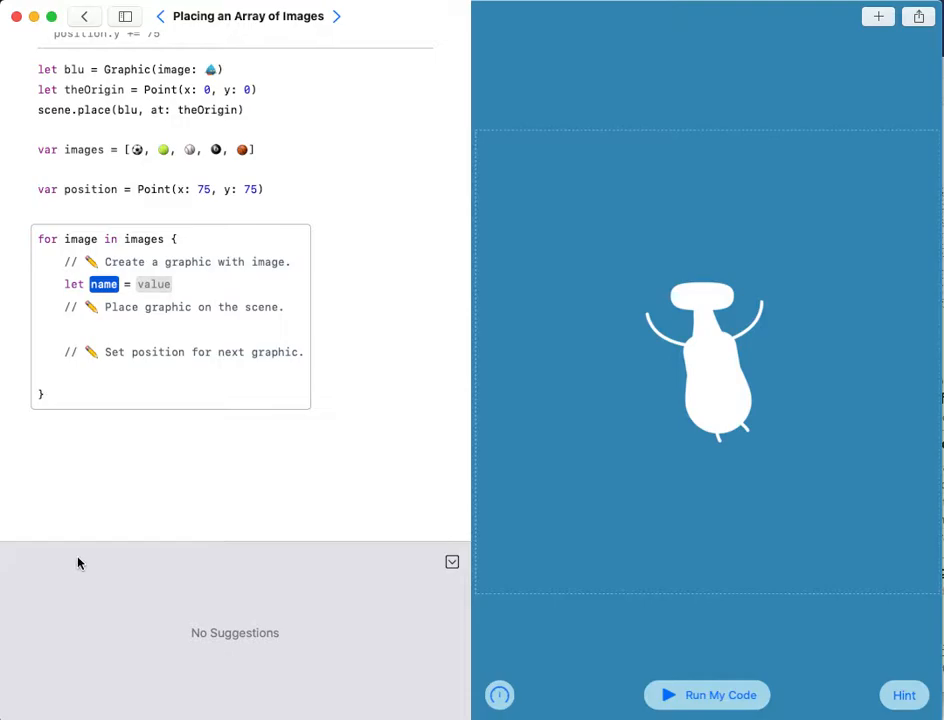
text(grap)
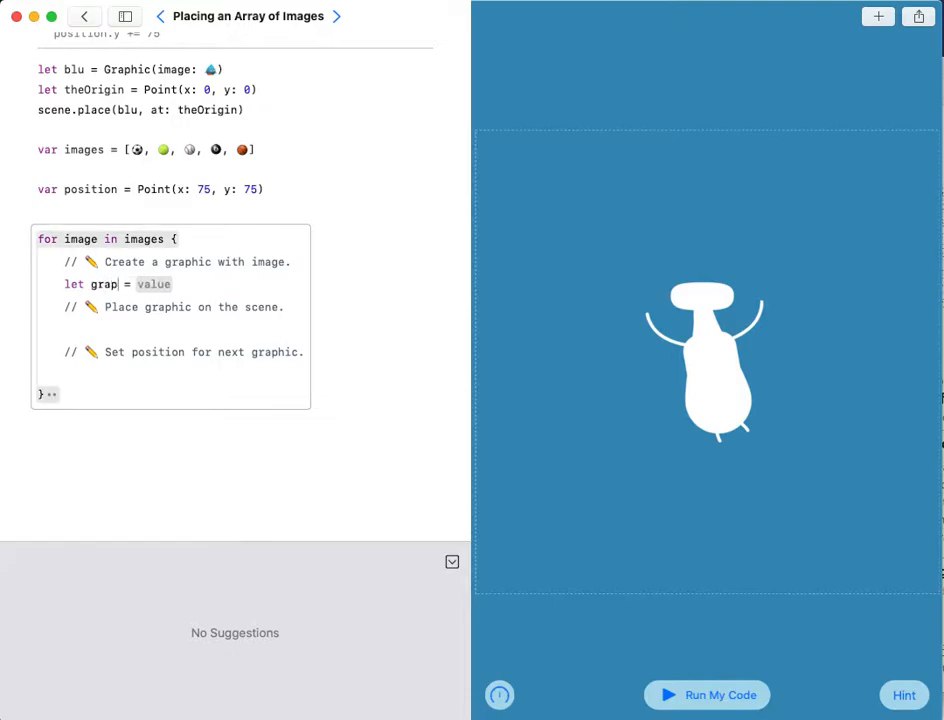
text(hic)
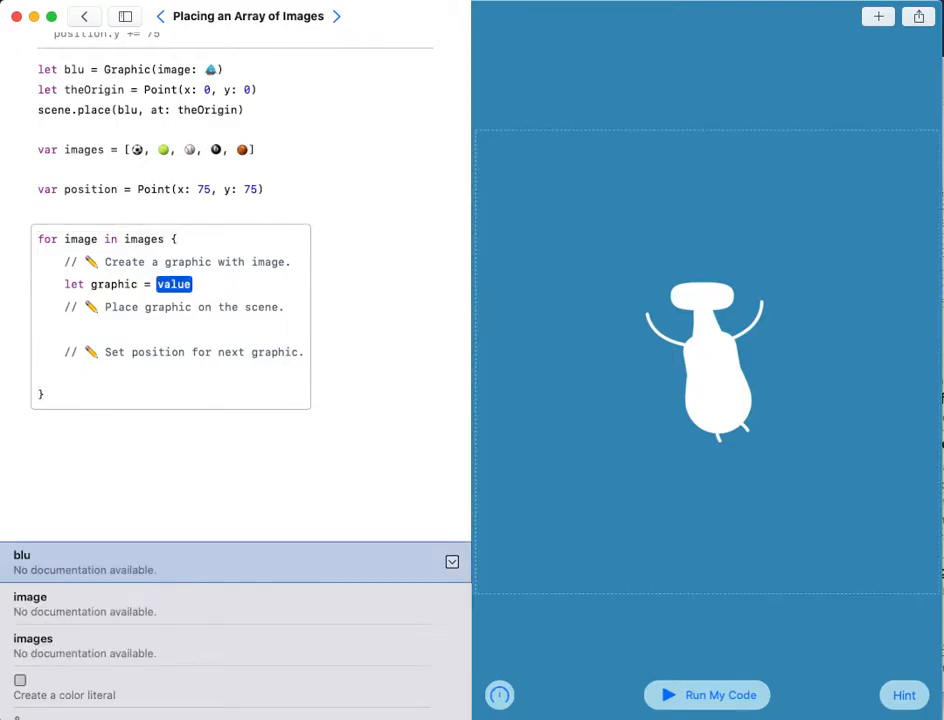
text(Graph)
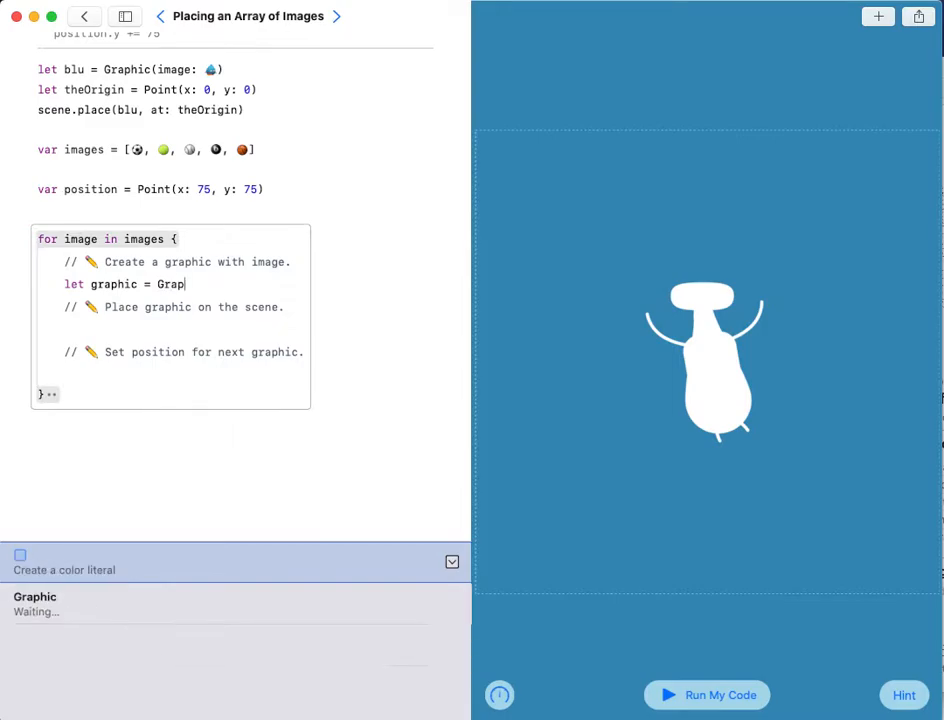
text(hic)
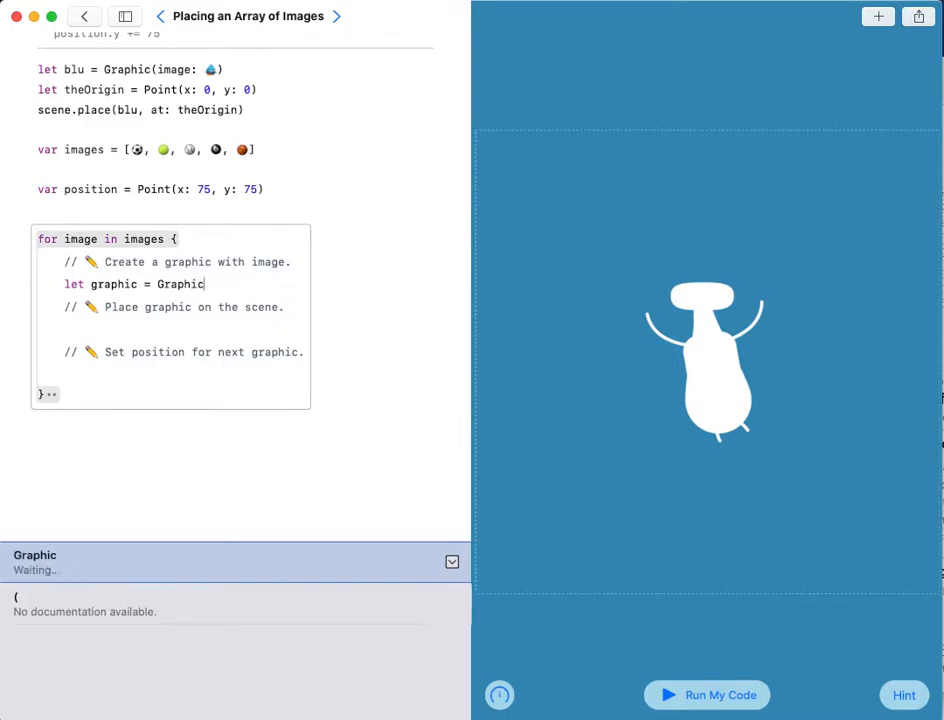
text((image: image)
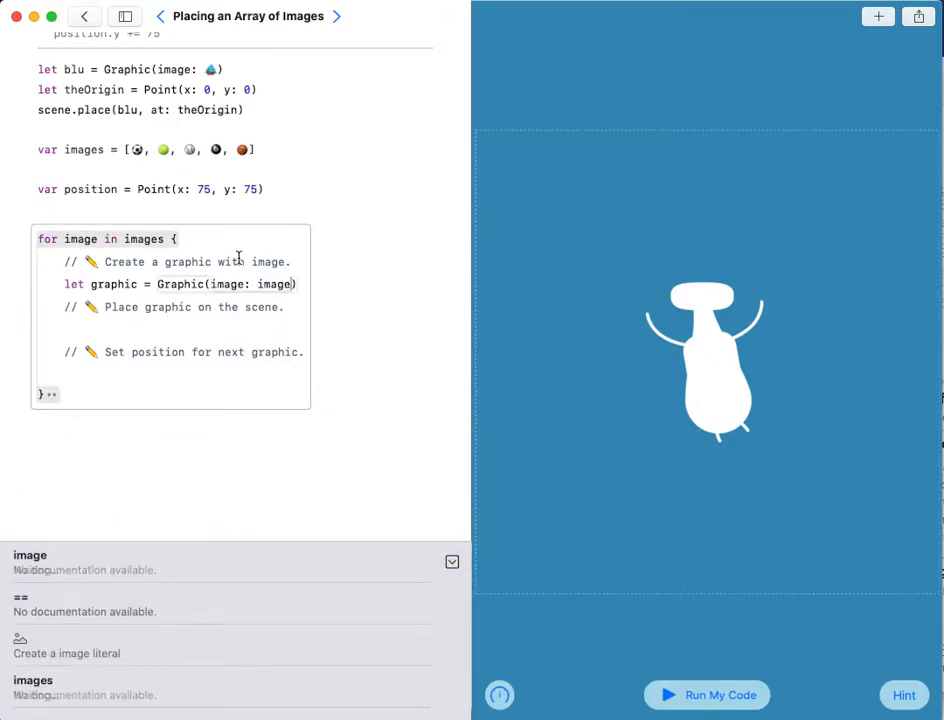
mouse_move(216, 210)
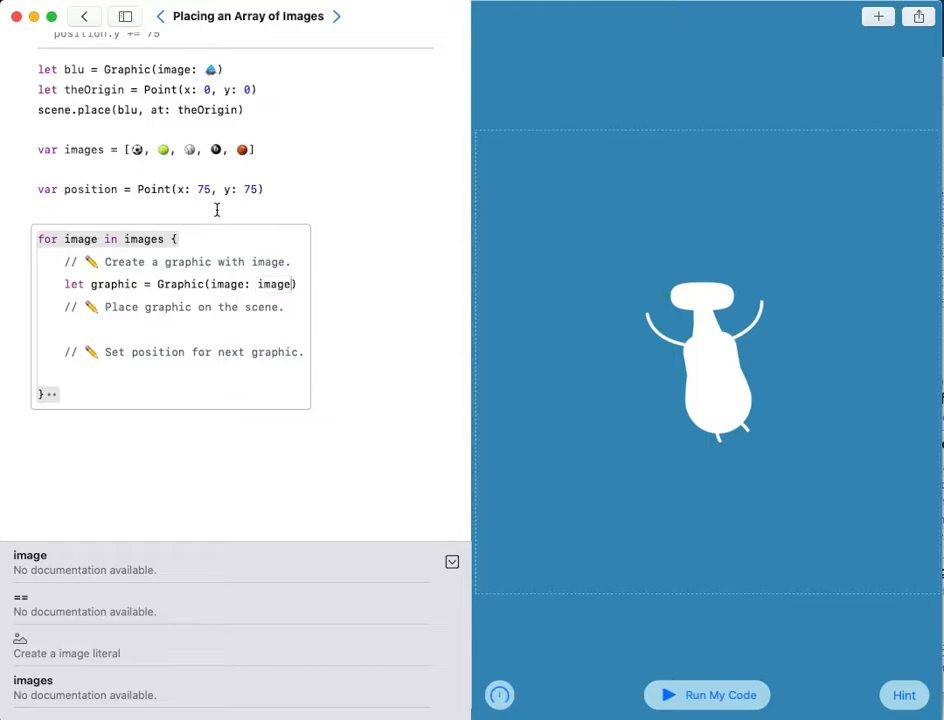
mouse_move(16, 232)
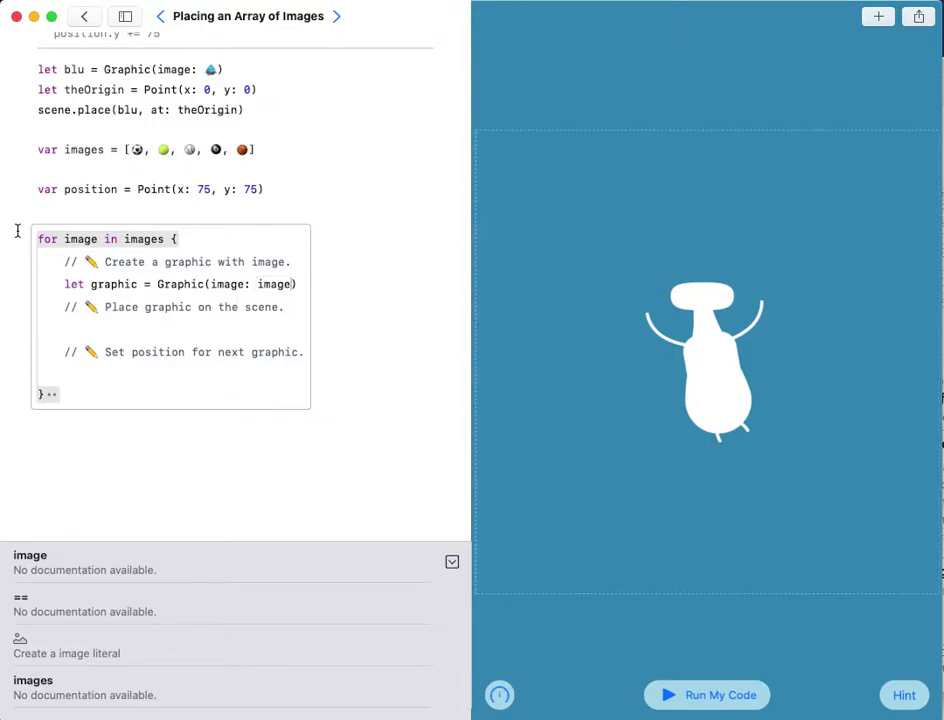
mouse_move(378, 308)
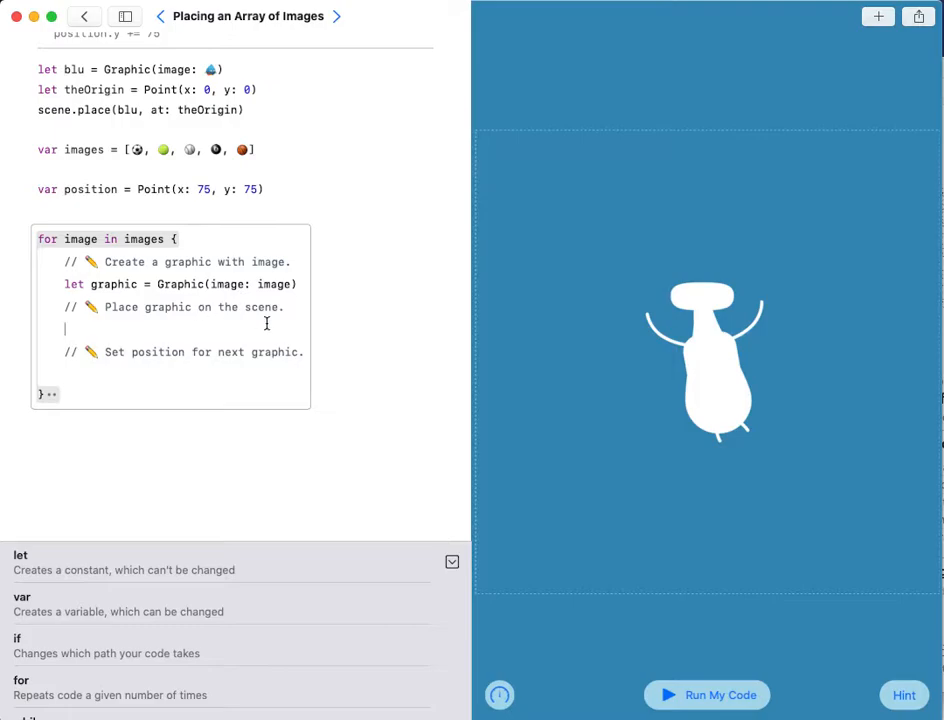
mouse_move(269, 325)
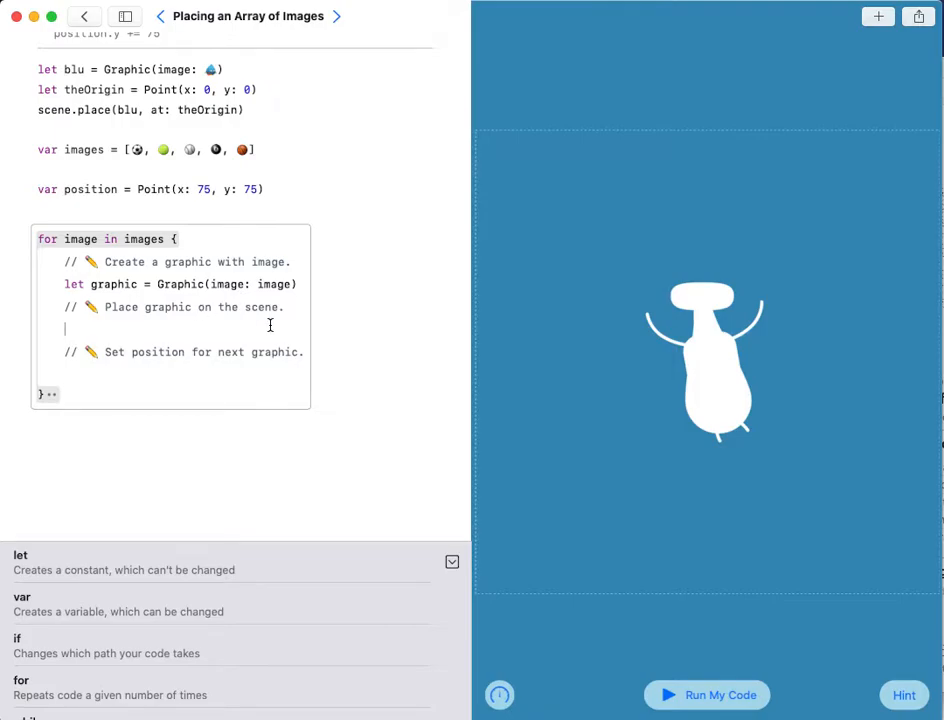
Add scene.place(graphic, at: position) inside the loop, replacing the Point argument
text(scene)
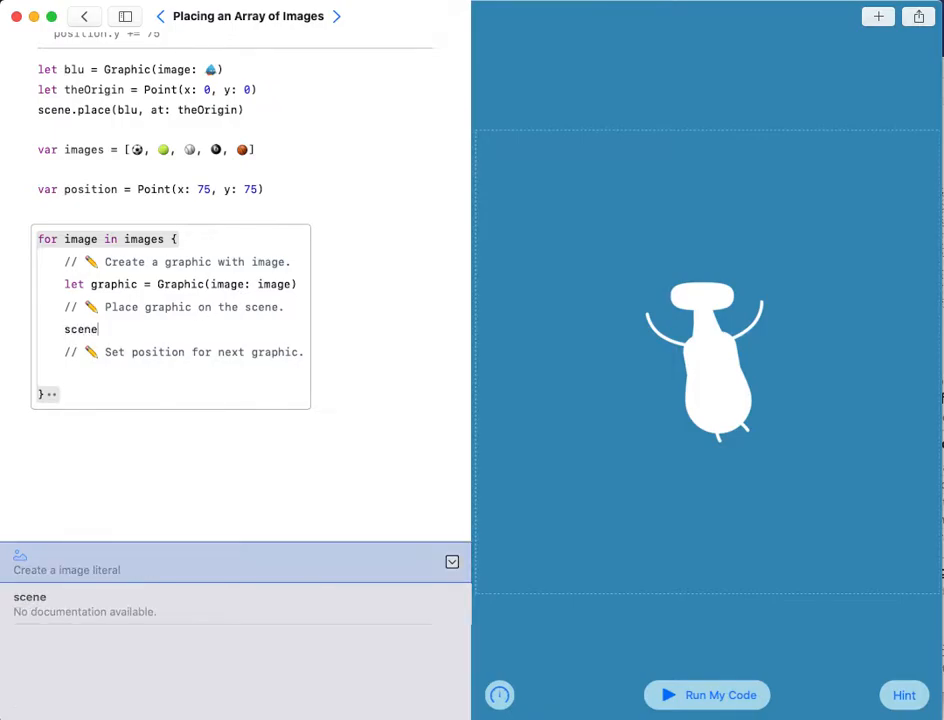
text(.pl)
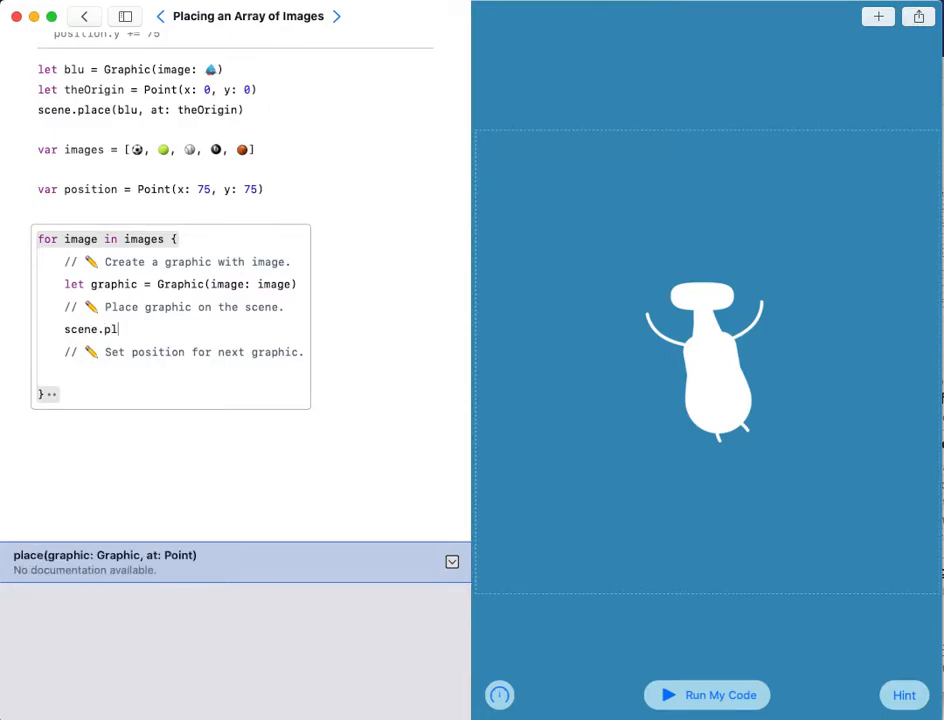
text(ace(graphic: Graphic, at: Point)
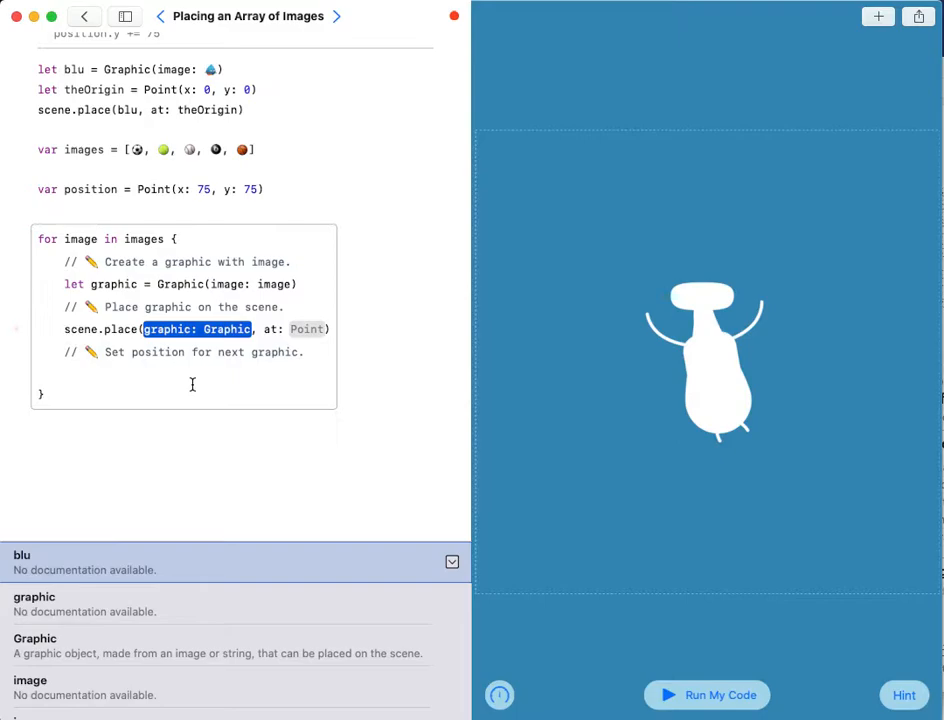
mouse_move(110, 290)
text(graphic)
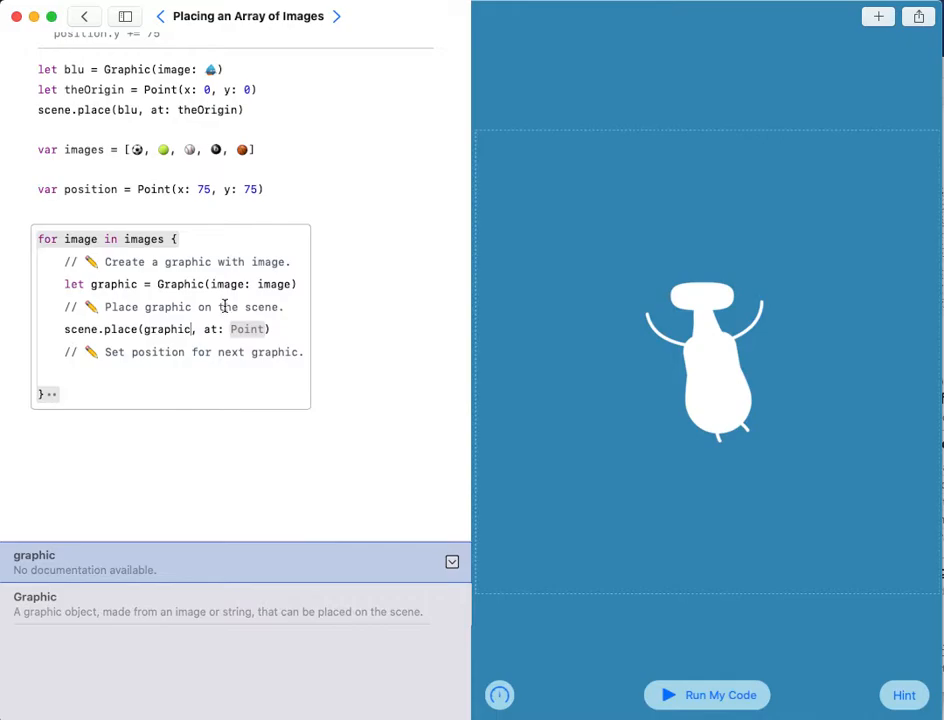
double_click(246, 329)
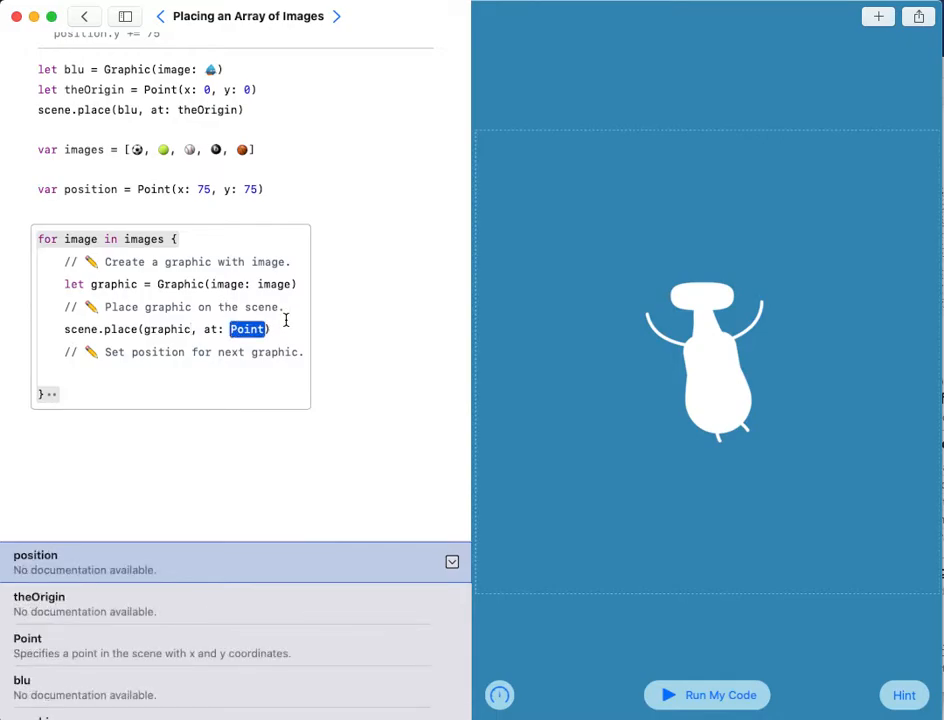
scroll(down, 3)
text(positio)
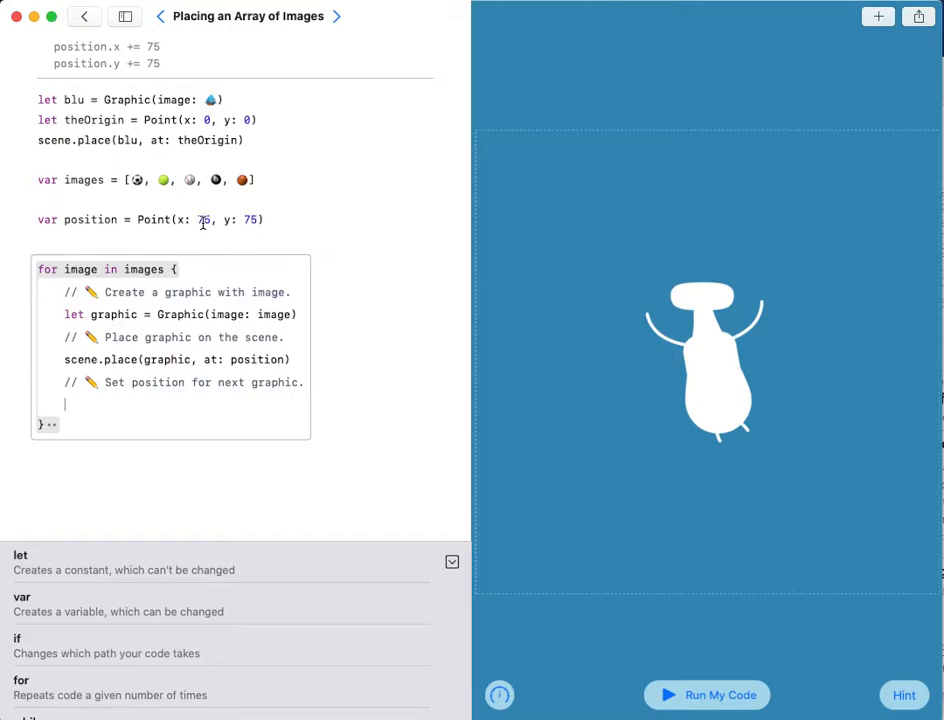
mouse_move(279, 242)
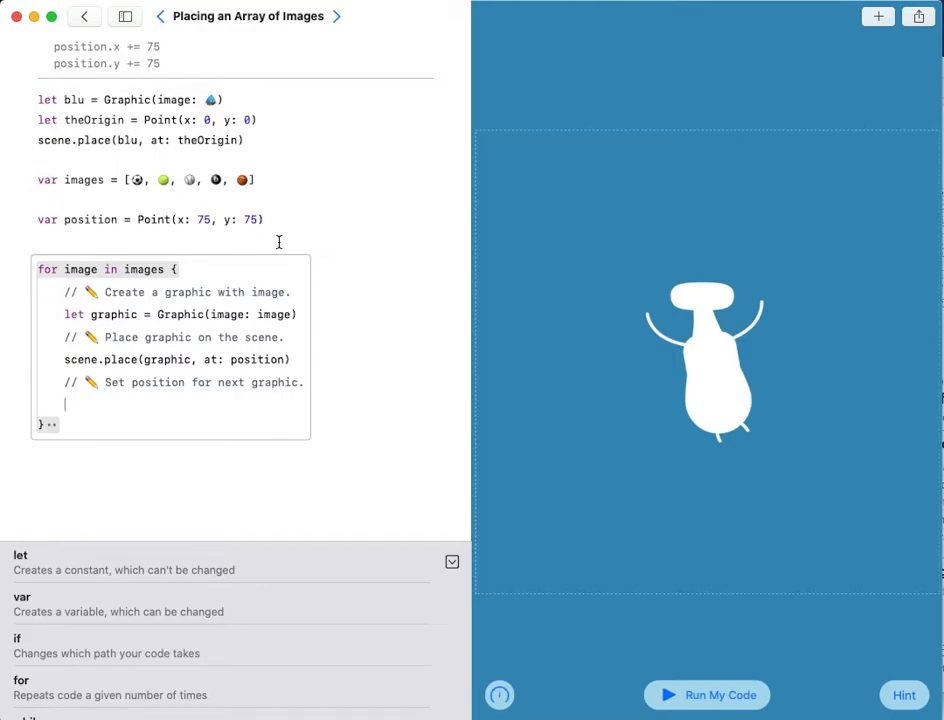
mouse_move(124, 446)
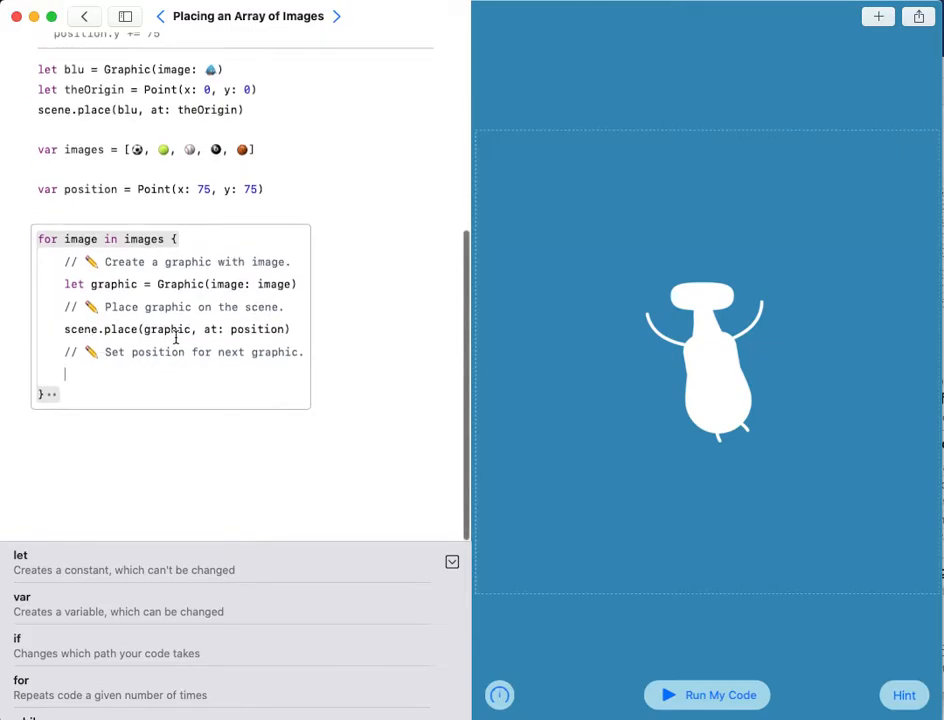
mouse_move(209, 429)
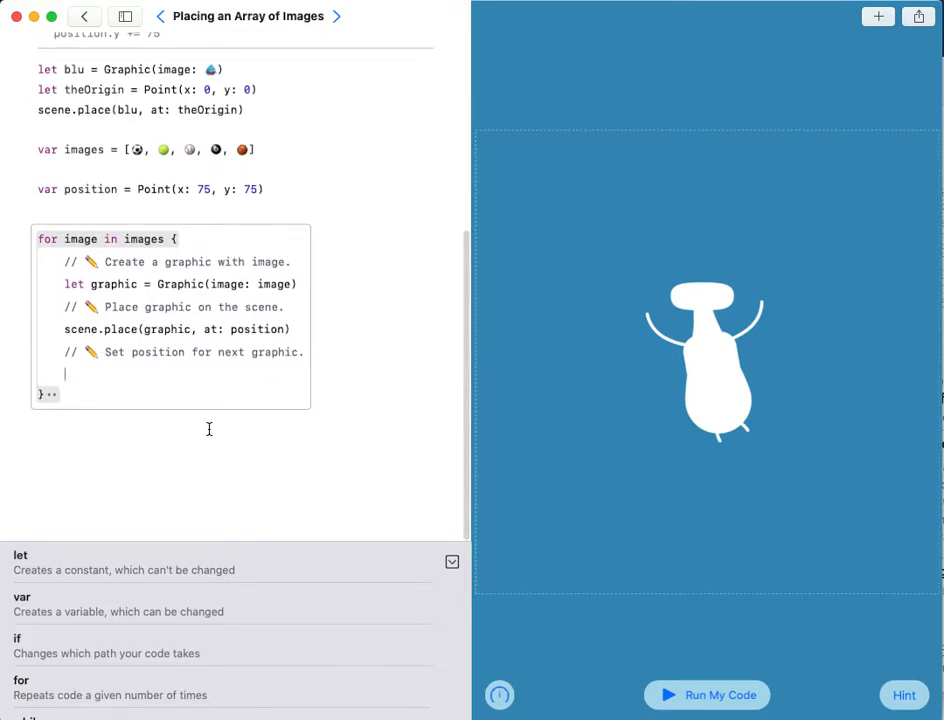
mouse_move(205, 338)
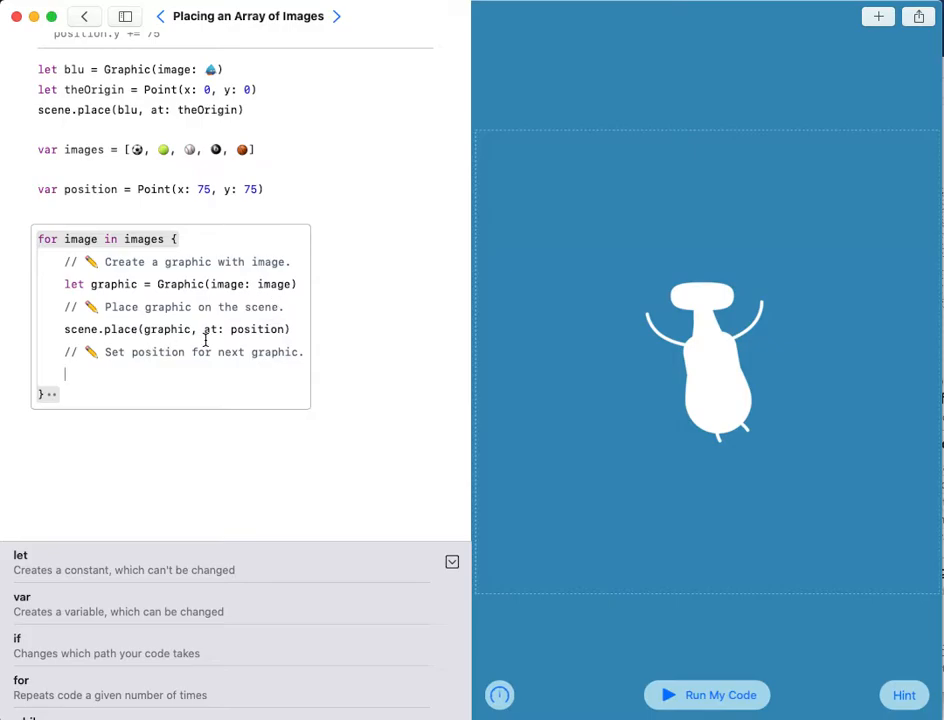
mouse_move(316, 342)
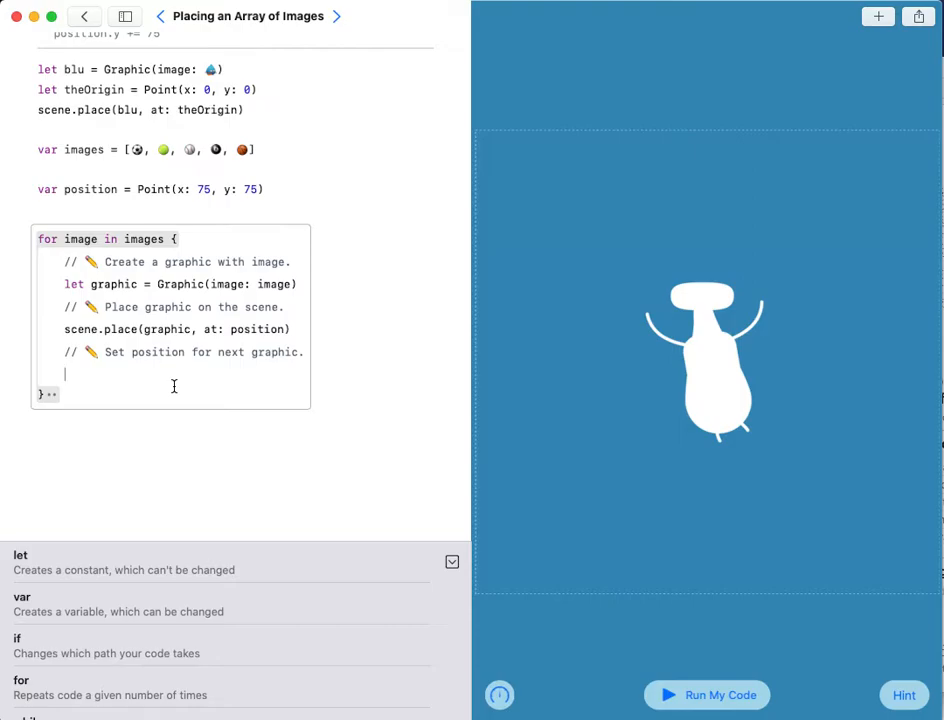
Add position.x = position.x + 1 under the 'Set position' comment
text(p)
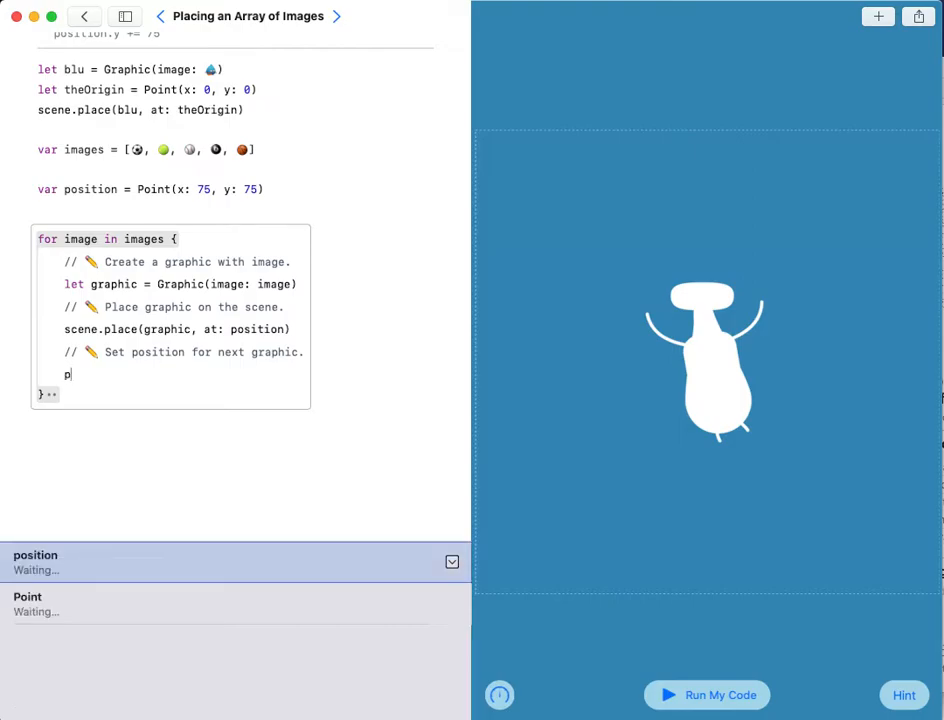
text(osition.)
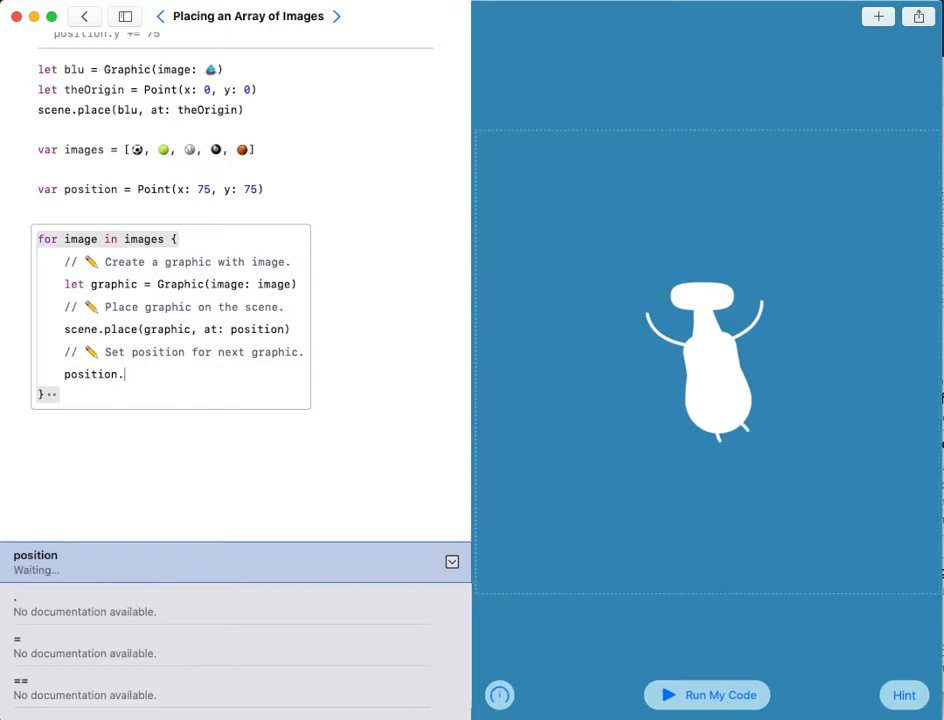
text(x)
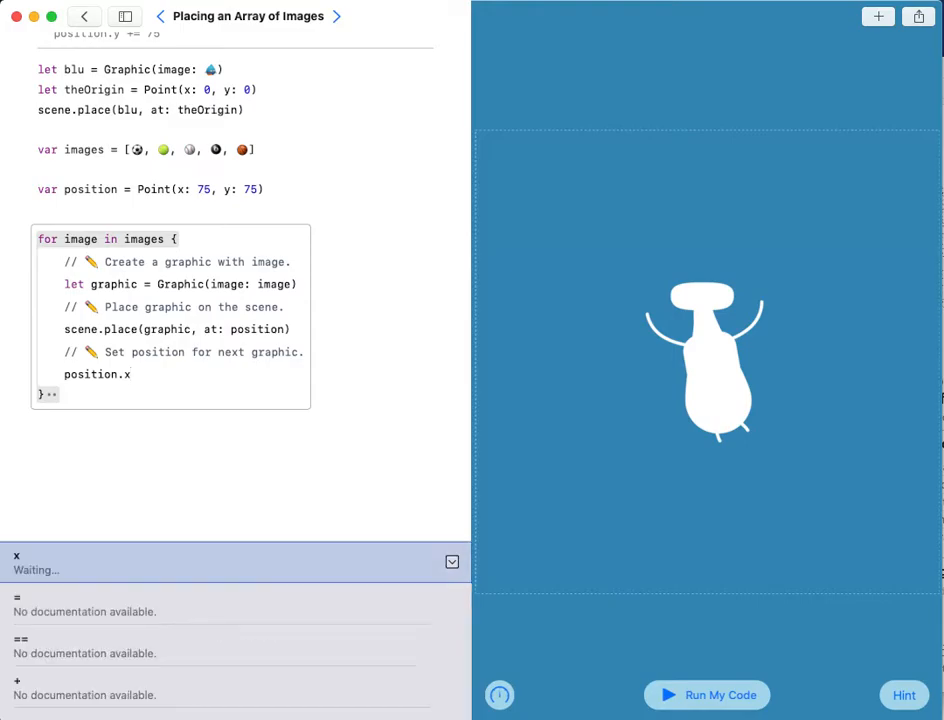
text(=)
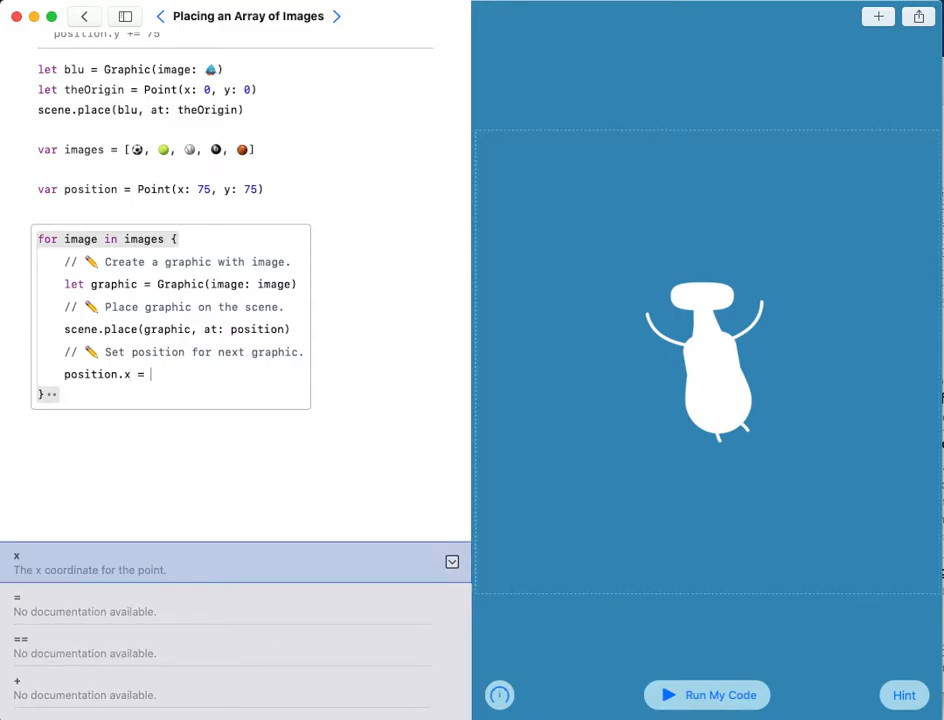
text(position.x)
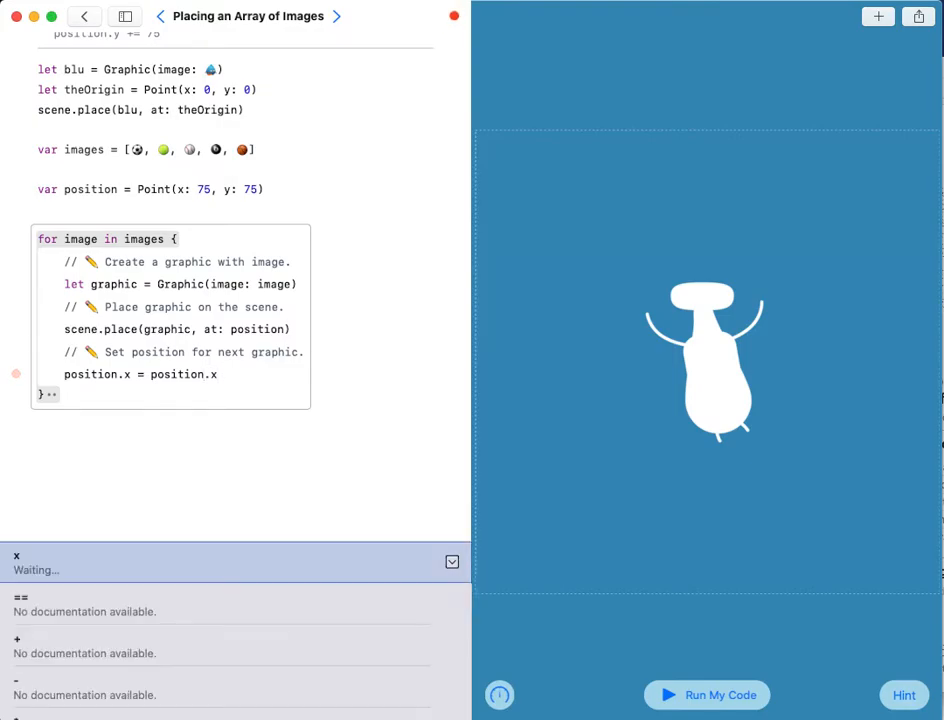
text(+ 1)
text(p)
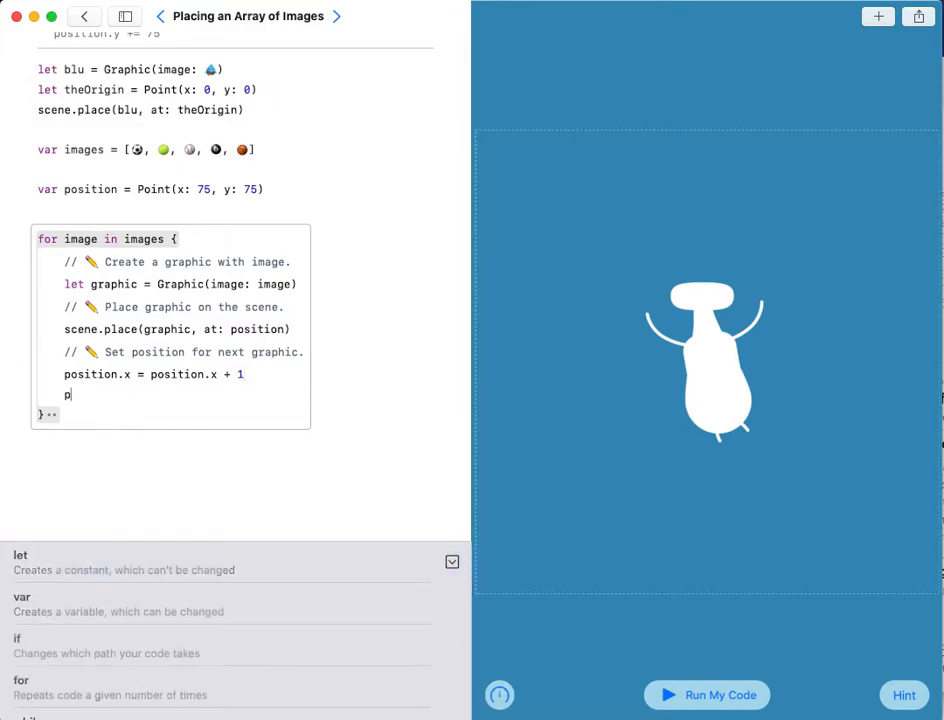
Add position.y = position.y + 1 below the x update
text(o)
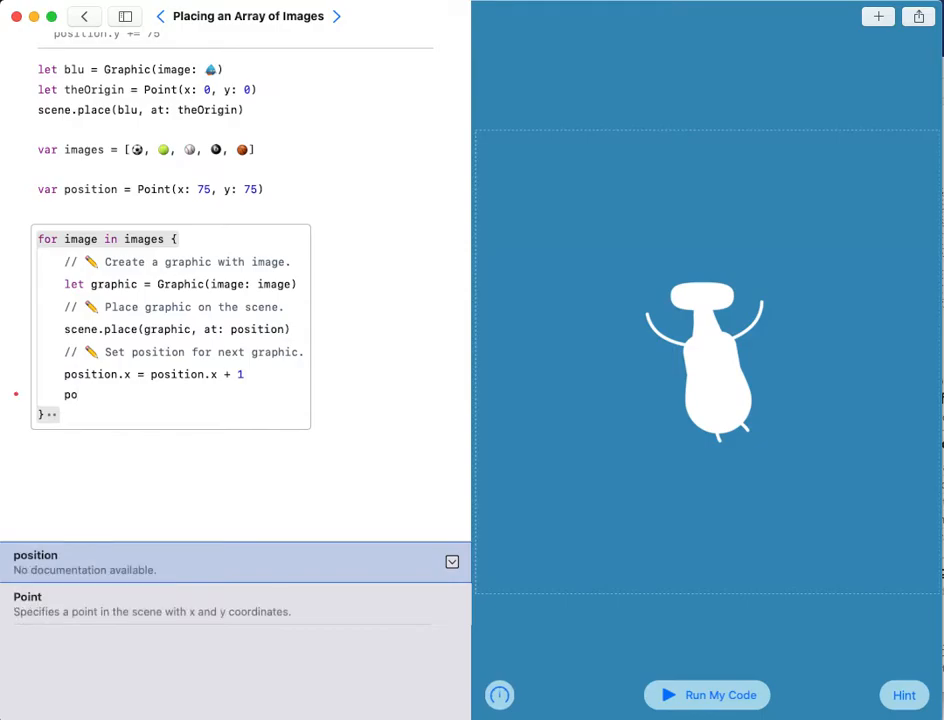
text(it)
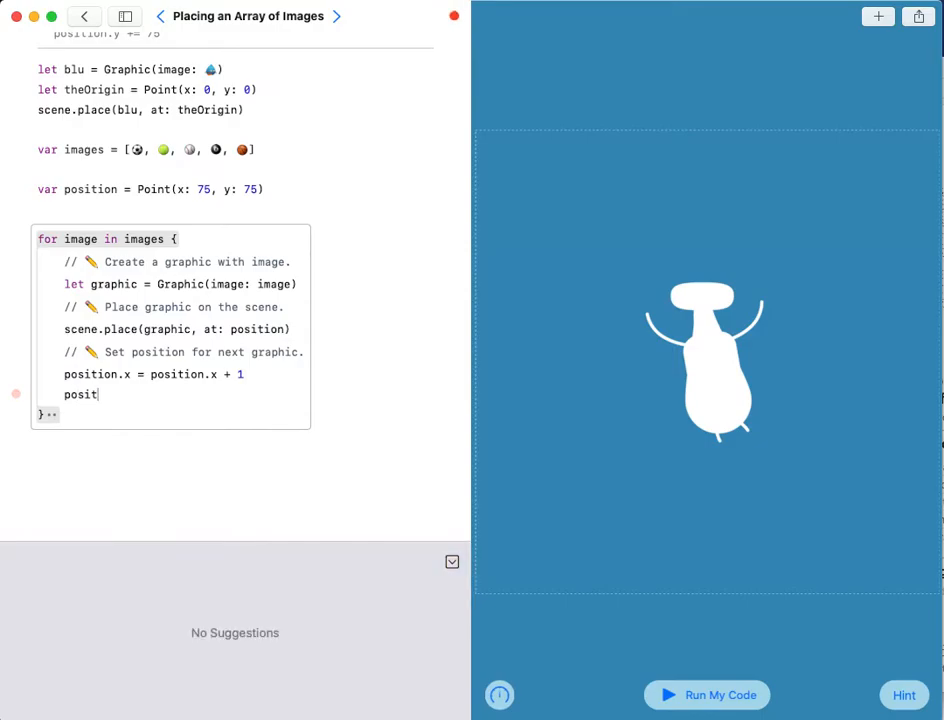
text(ion)
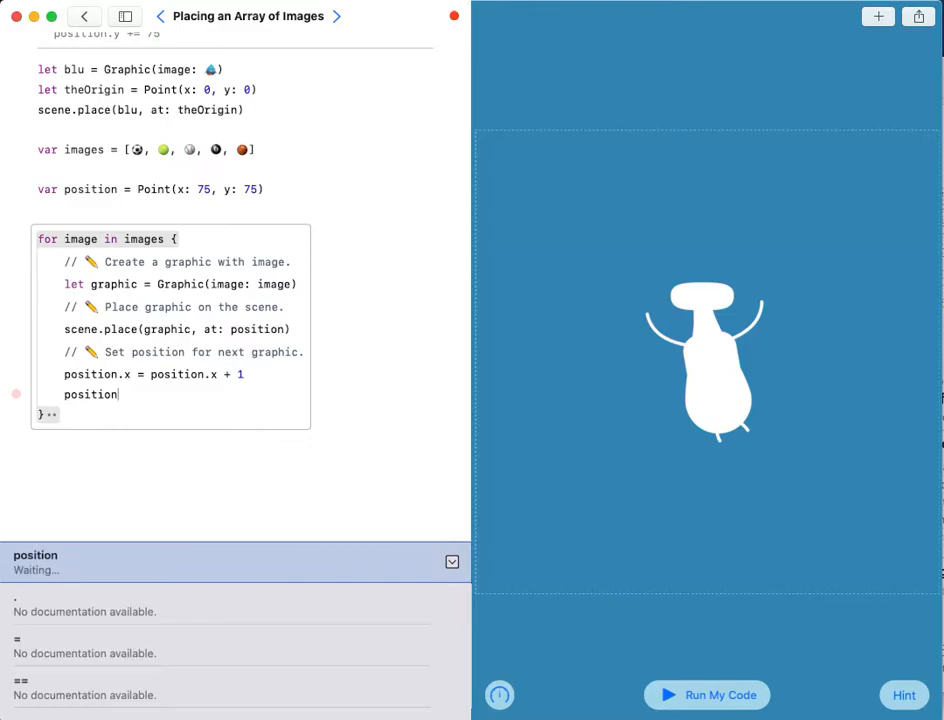
text(.y)
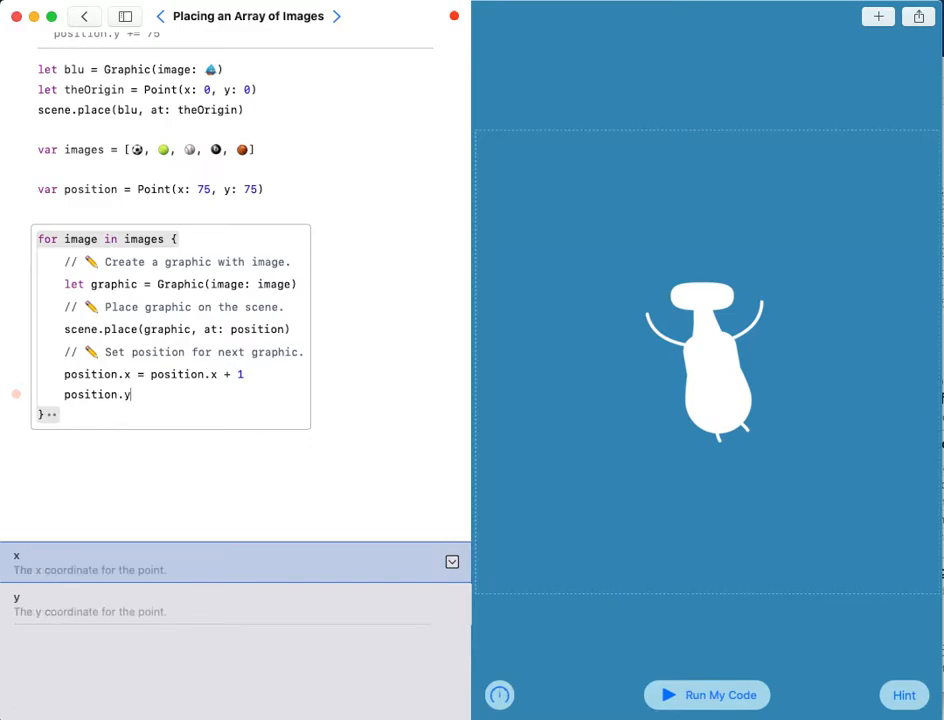
text(=)
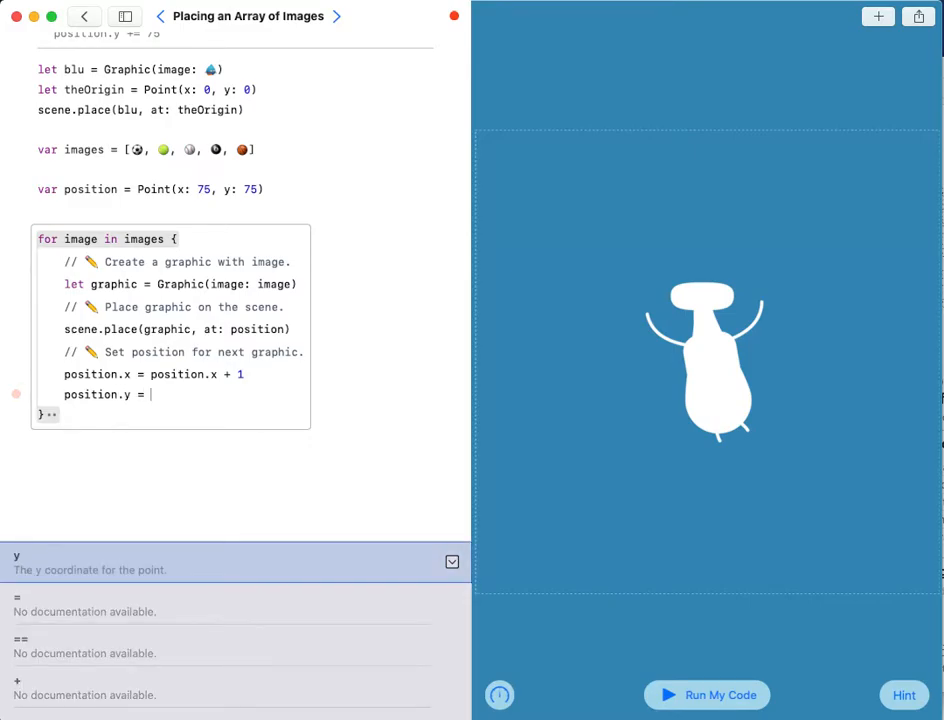
text(posi)
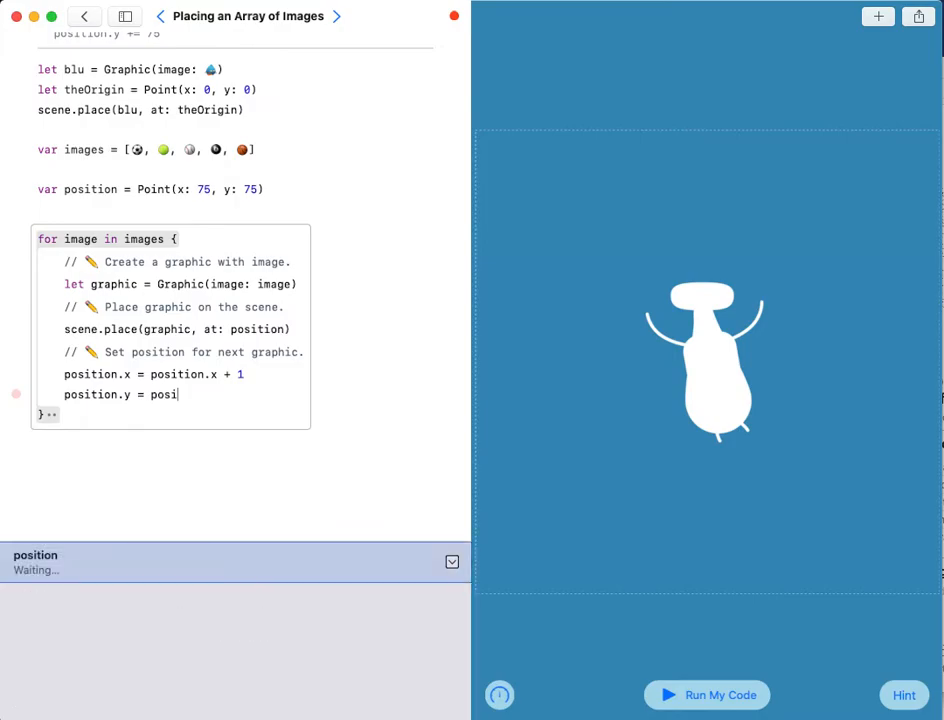
text(tion)
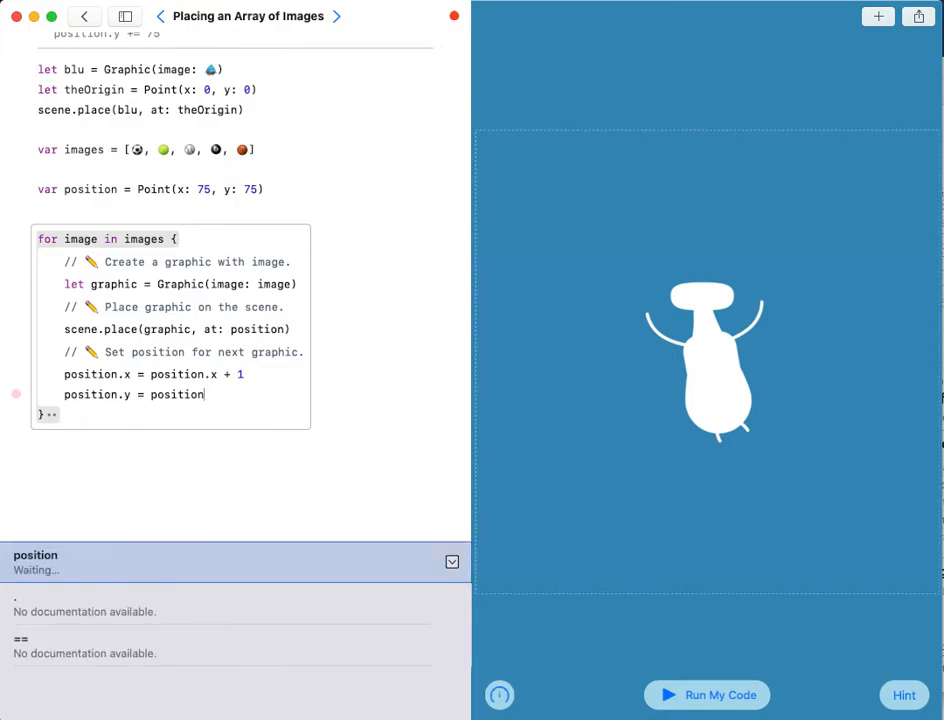
text(.y)
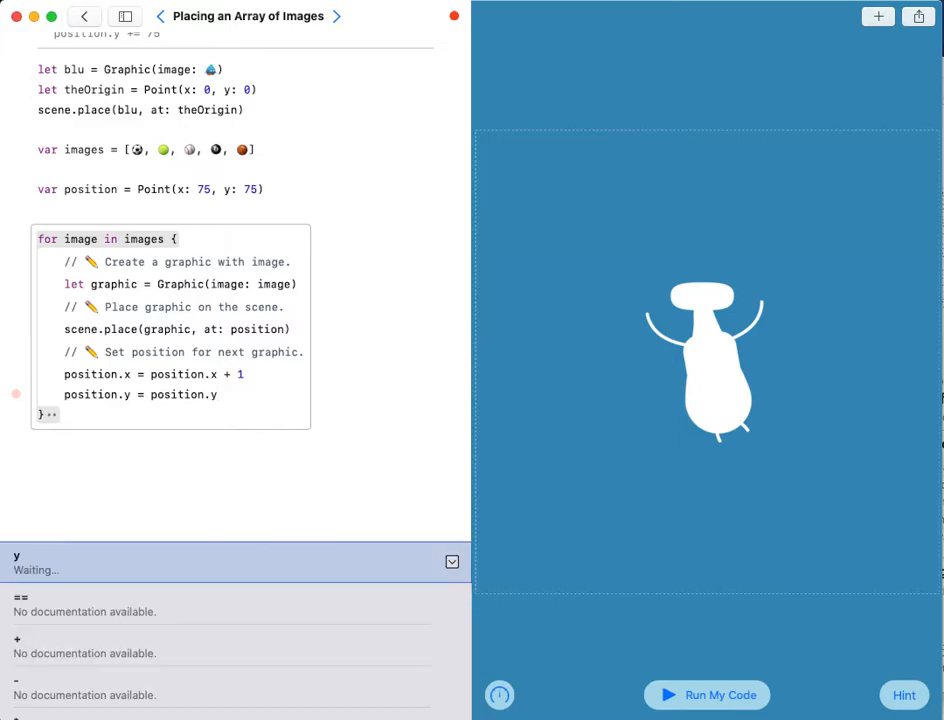
text(+)
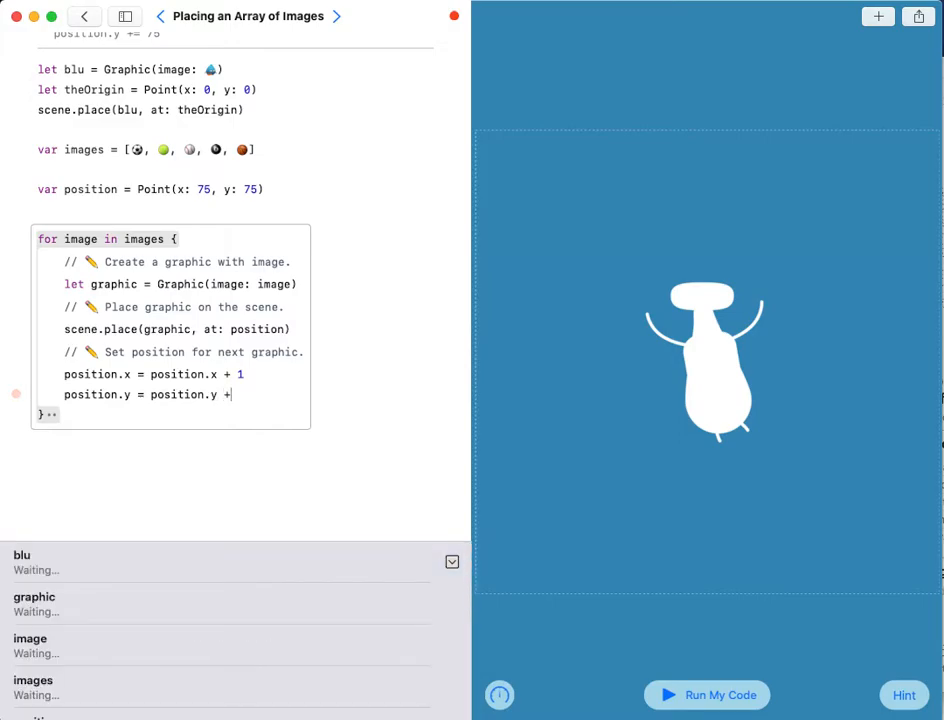
text(1)
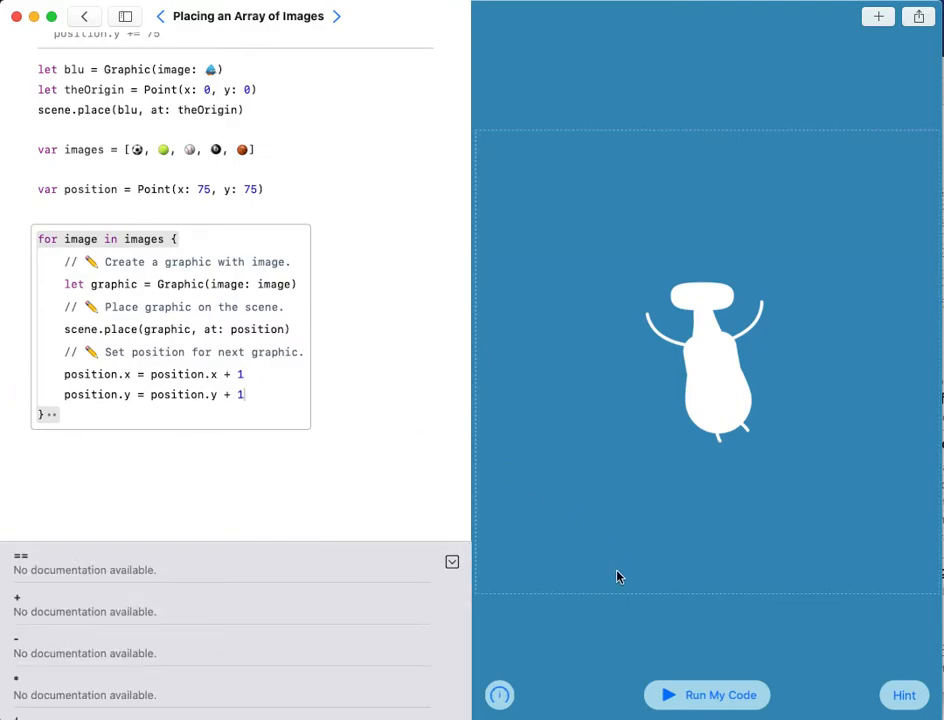
mouse_move(720, 704)
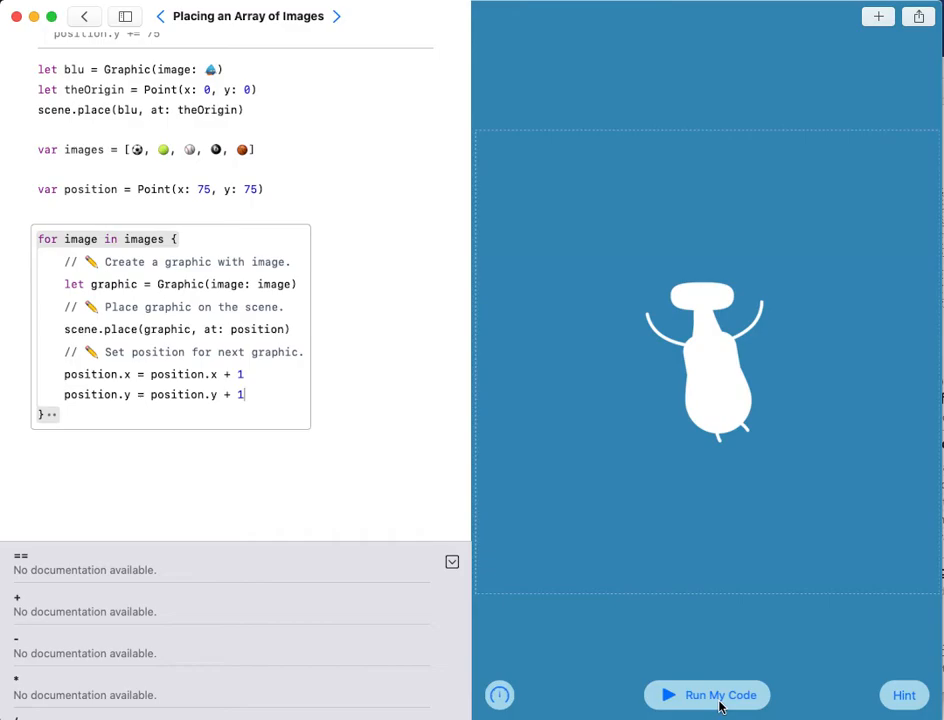
Run My Code to show the planets and success message
click(706, 695)
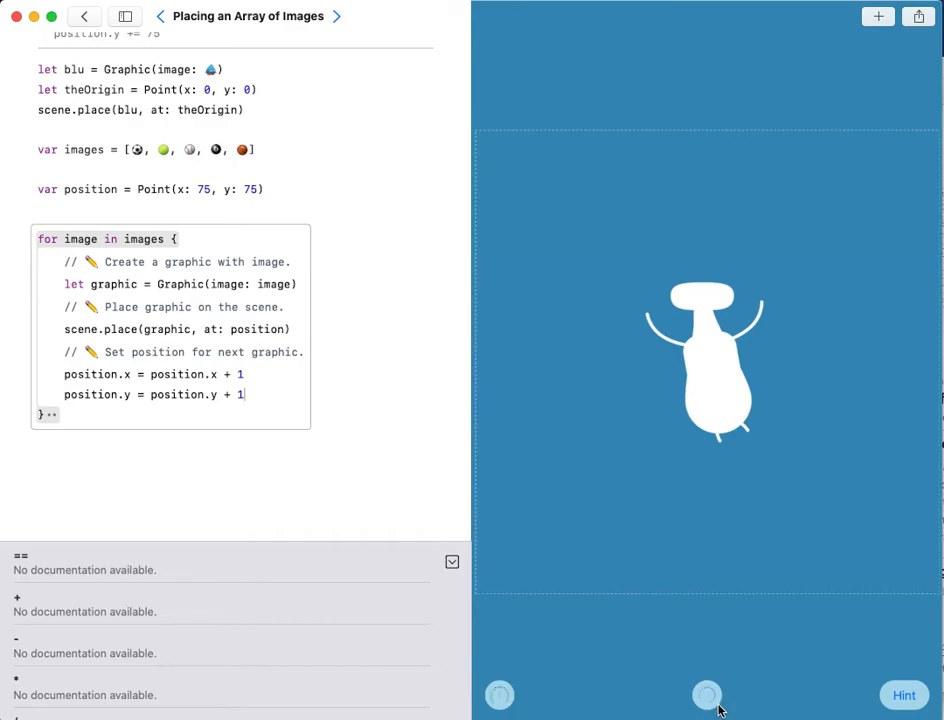
click(706, 694)
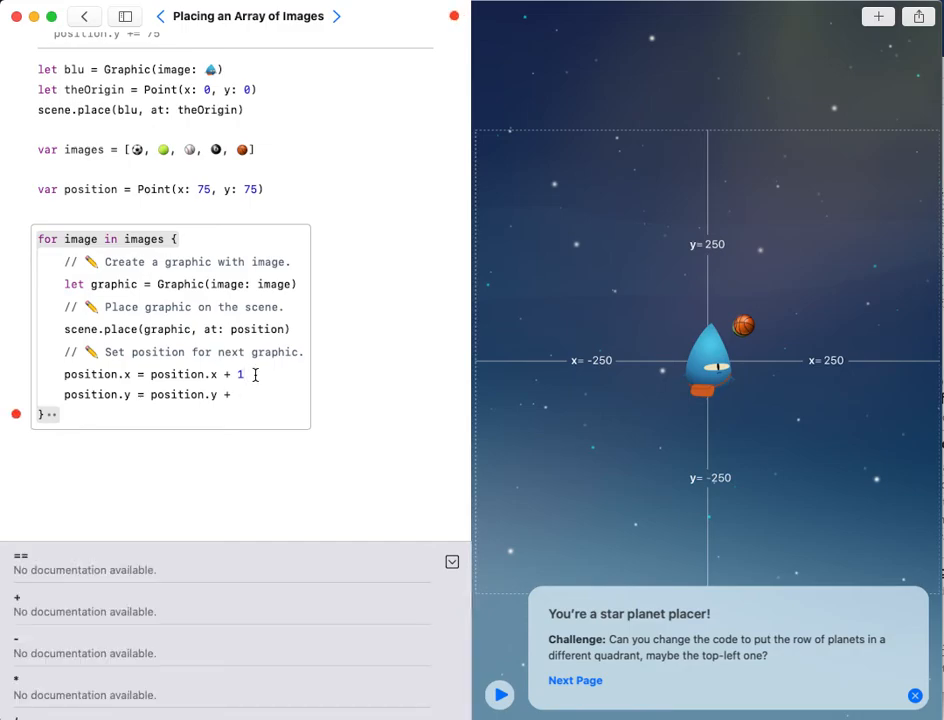
Change both increments to + 75 and rerun the code
text(75)
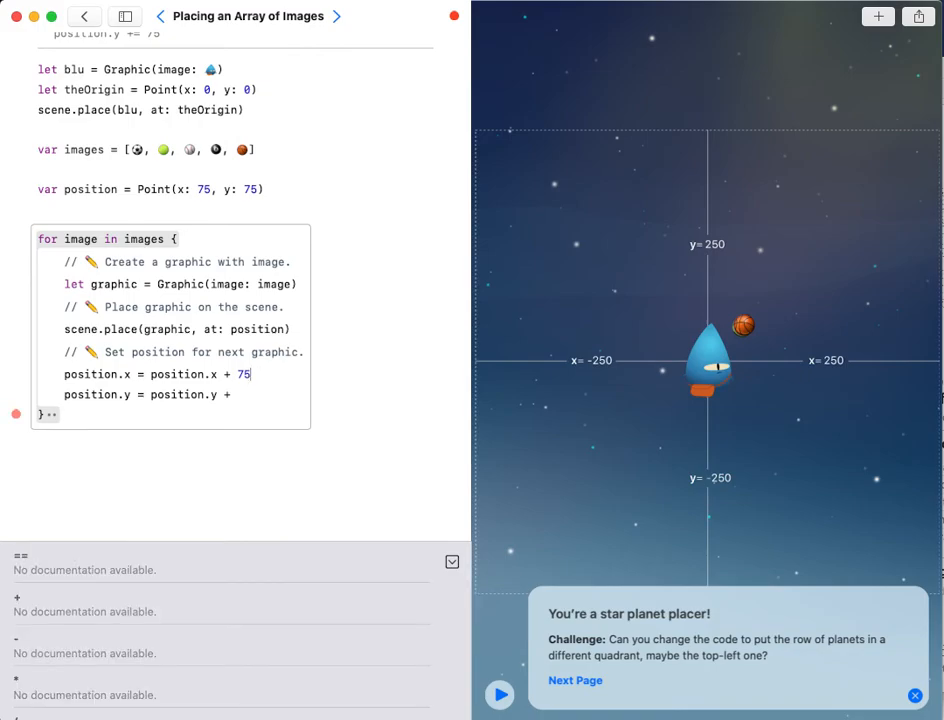
text(75)
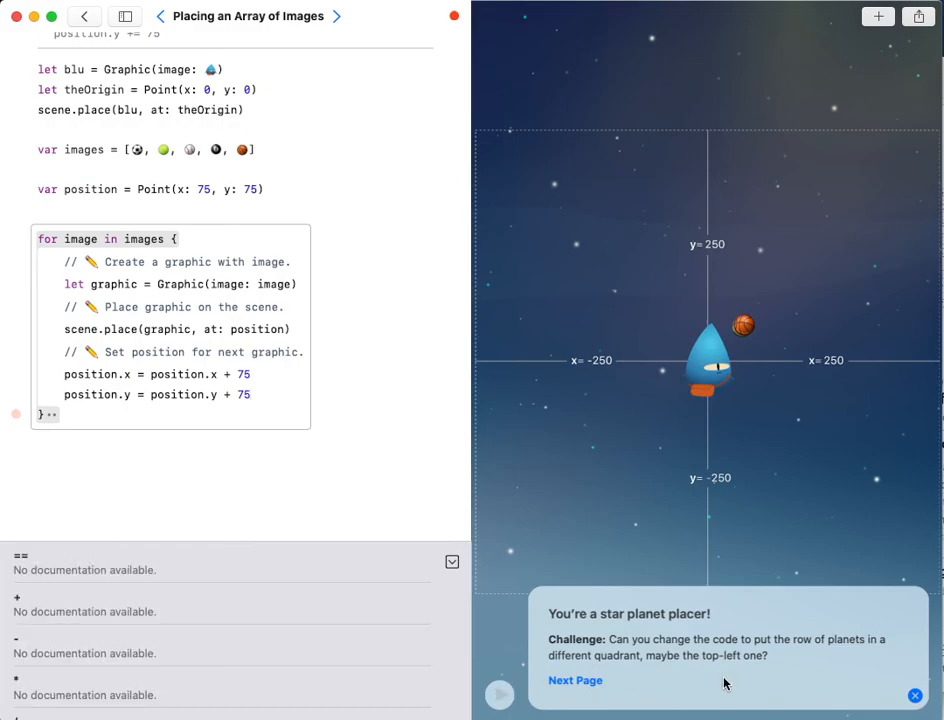
click(498, 693)
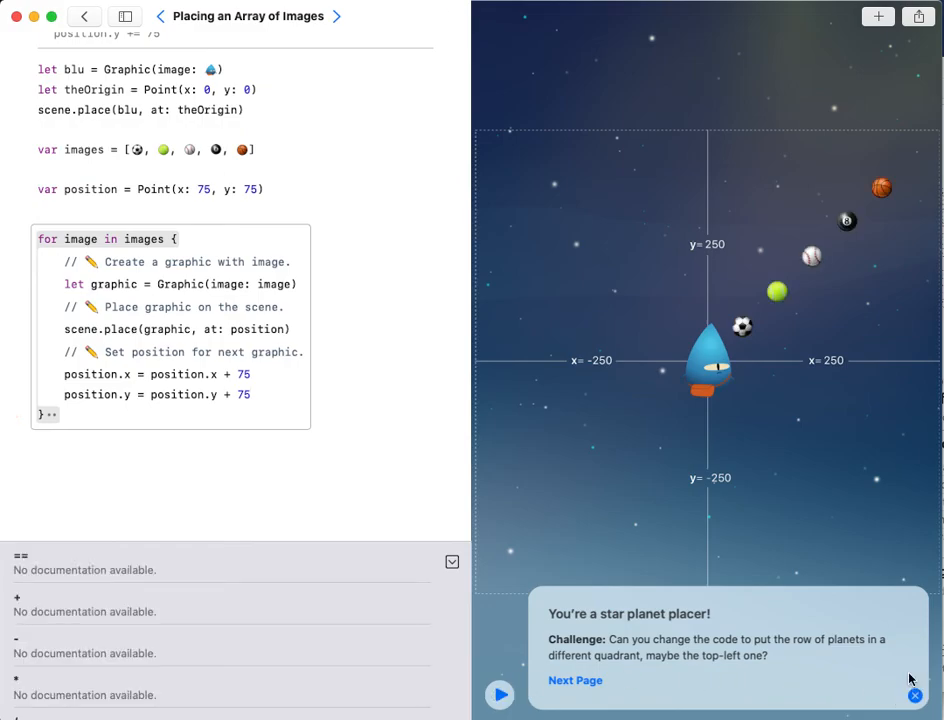